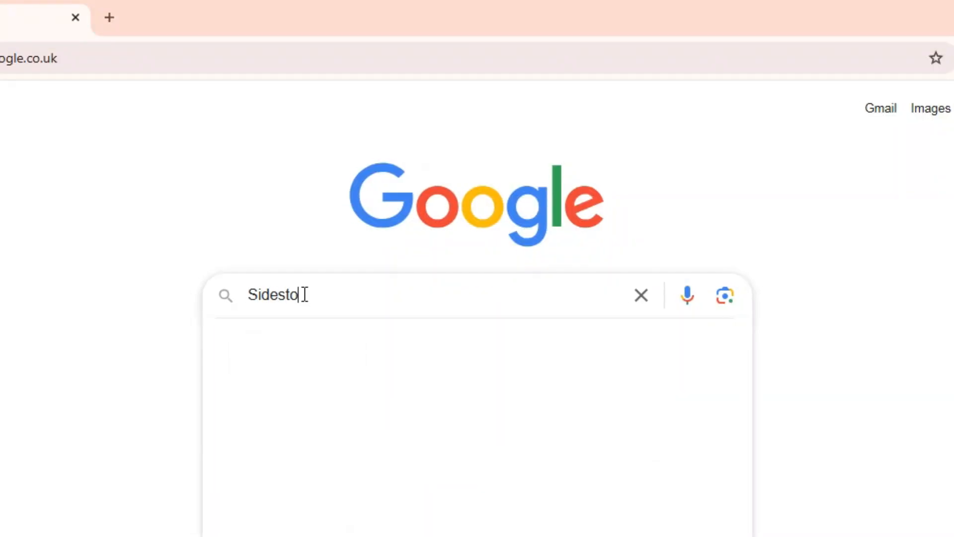
# - Search Google for 'SideStore and LiveContainer senumy.com'
pyautogui.write('re and livecontainer')
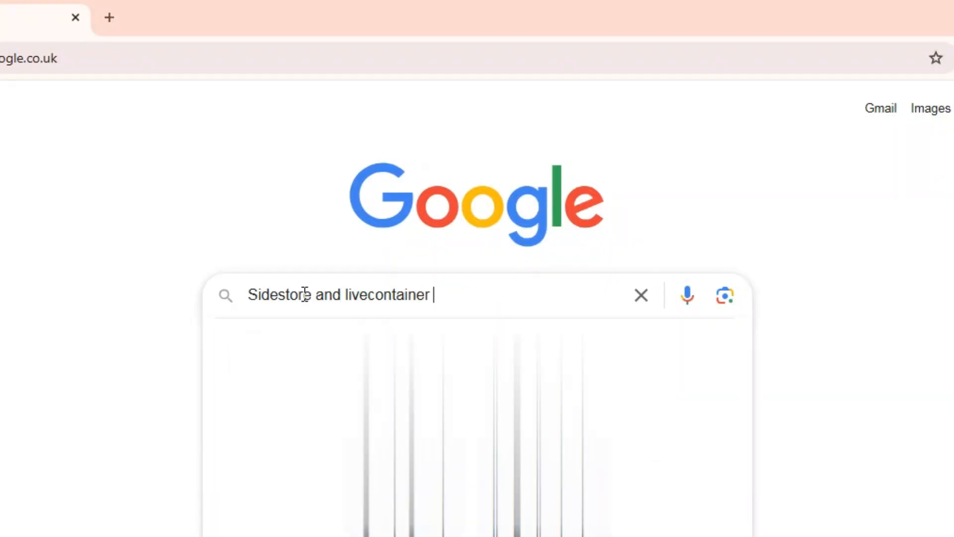
pyautogui.write('senumy.com')
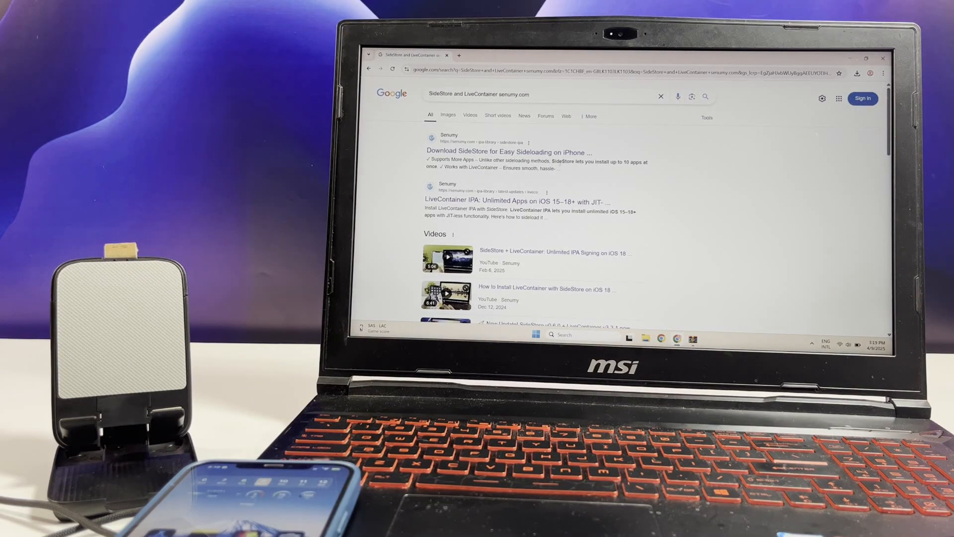
# - Open Senumy's 'Download SideStore for Easy Sideloading' page and read down to the Windows Installation Guide
pyautogui.click(507, 152)
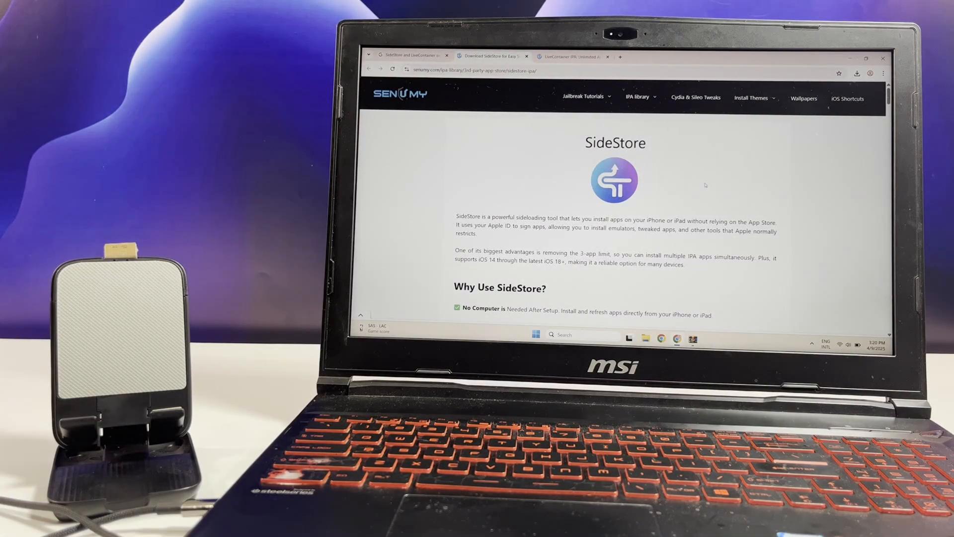
pyautogui.scroll(-3)
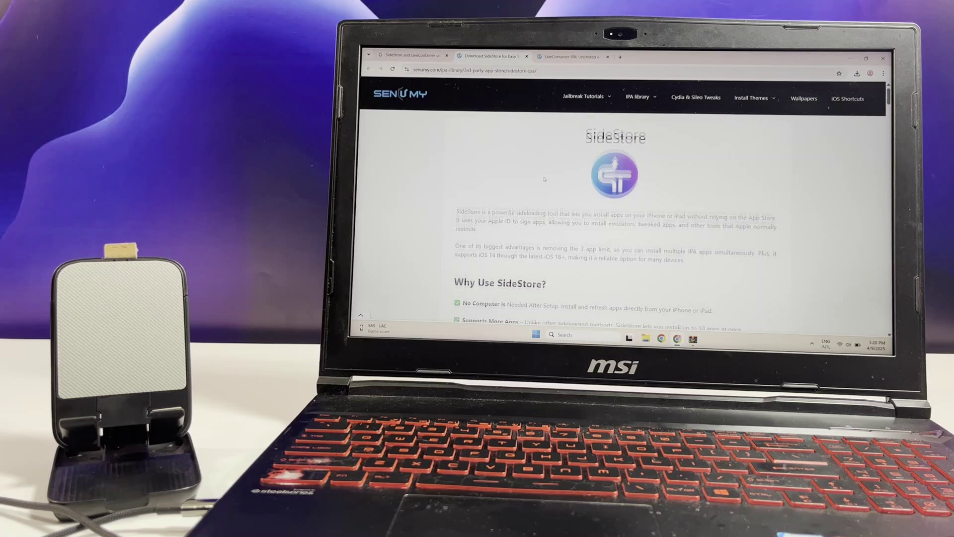
pyautogui.scroll(-3)
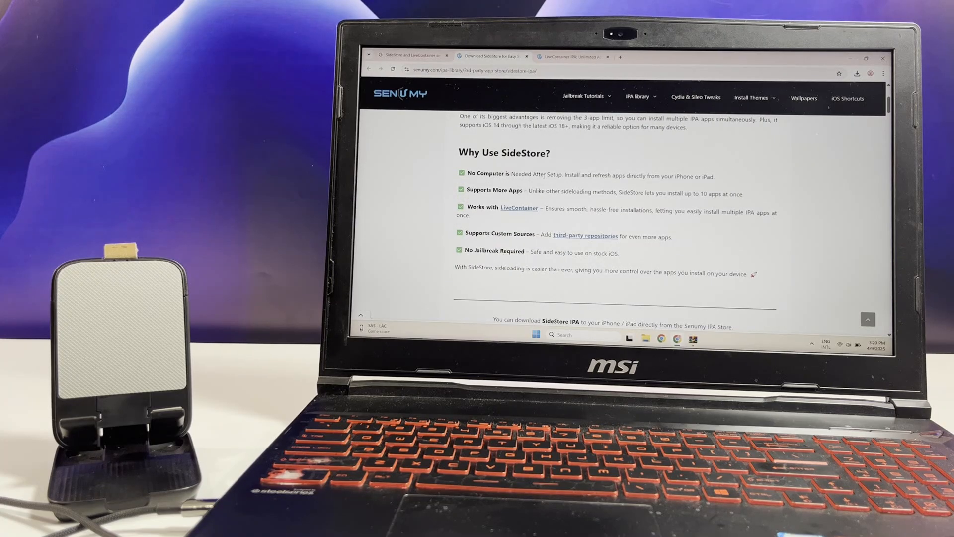
pyautogui.scroll(-3)
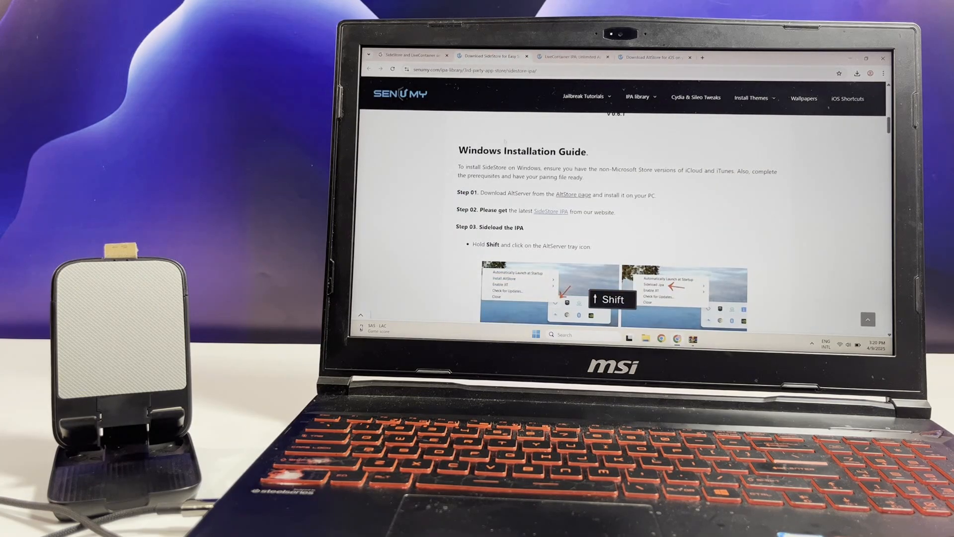
pyautogui.scroll(3)
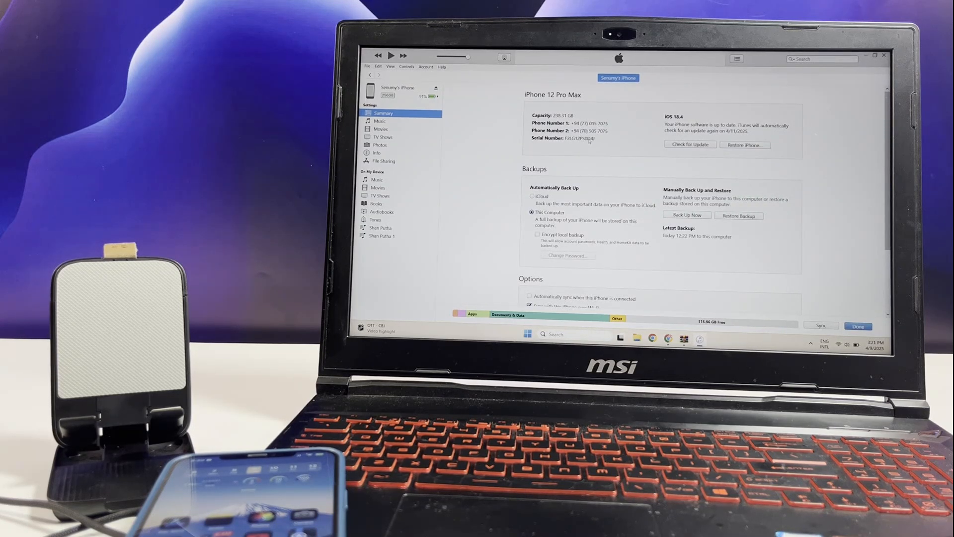
# - Scroll through the iPhone 12 Pro Max summary showing iOS 18.4 and backup settings
pyautogui.scroll(-3)
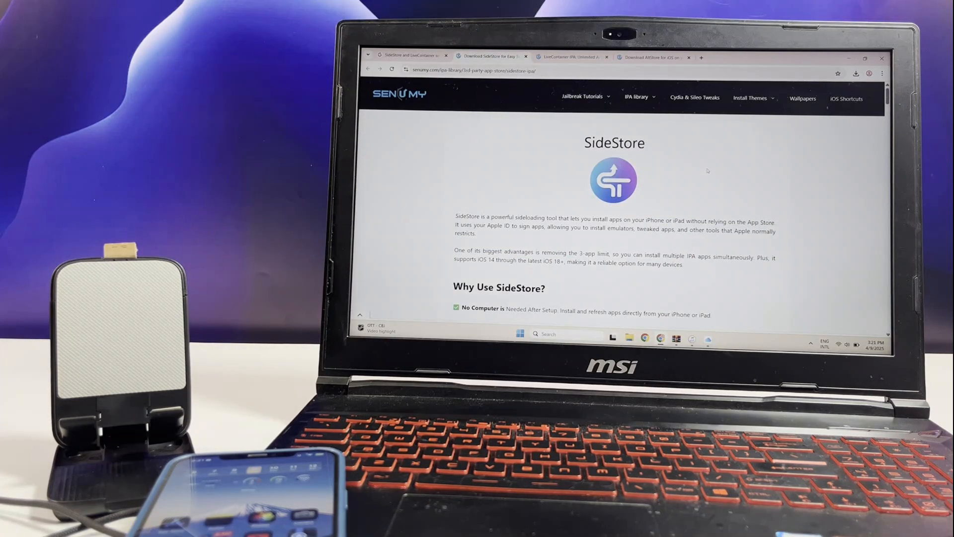
# - Scroll Senumy's SideStore page past the download buttons and Windows steps to Pairing File Instructions
pyautogui.scroll(-3)
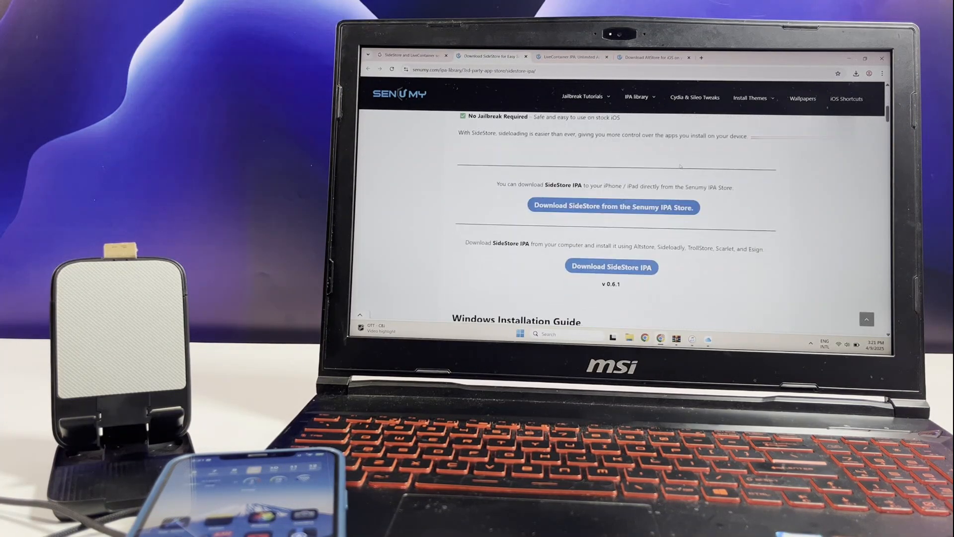
pyautogui.scroll(-3)
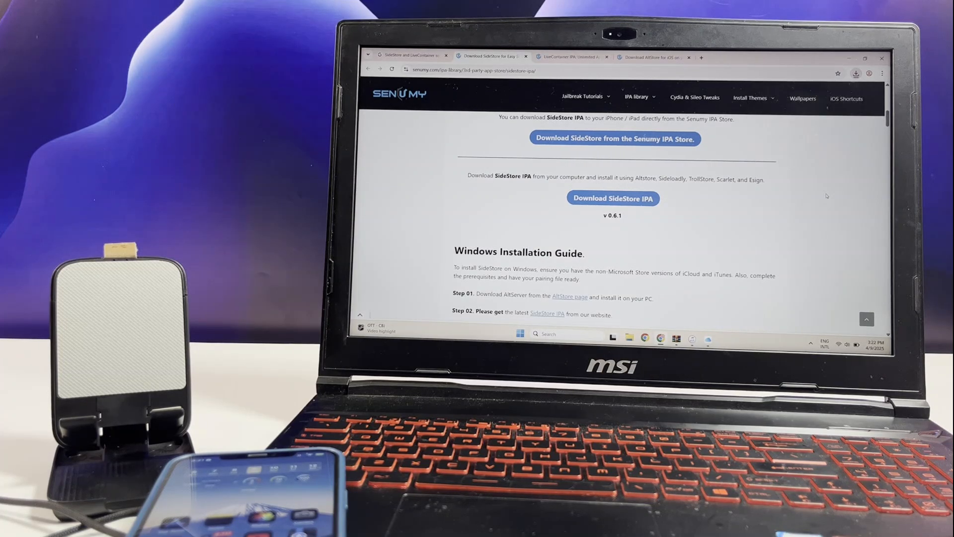
pyautogui.scroll(-3)
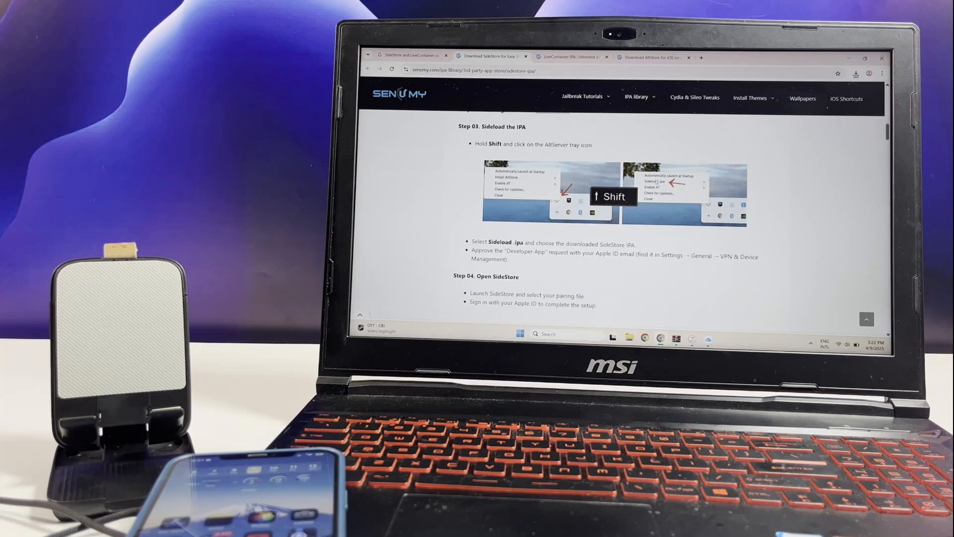
pyautogui.scroll(-3)
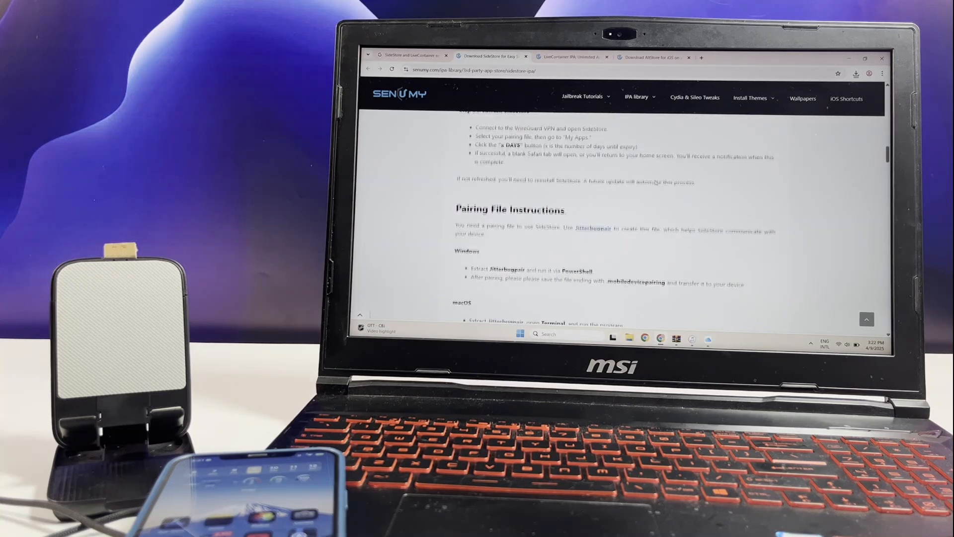
pyautogui.scroll(-3)
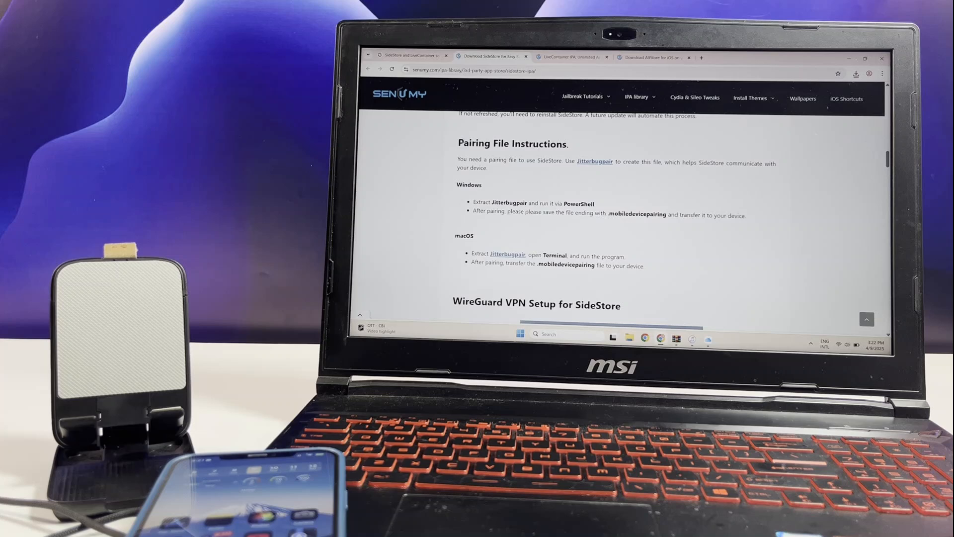
# - Download the Windows Jitterbugpair zip and check it in Chrome's recent download history
pyautogui.click(856, 73)
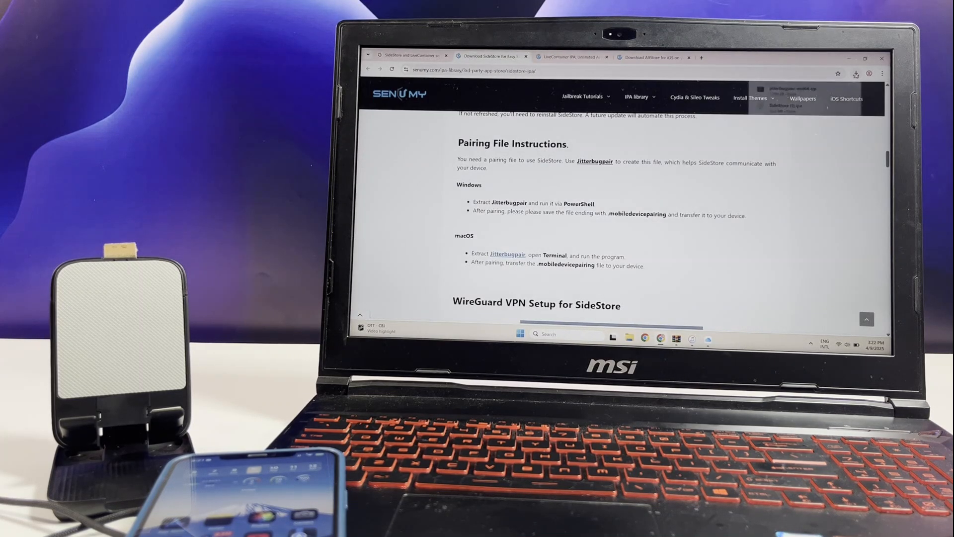
pyautogui.click(856, 73)
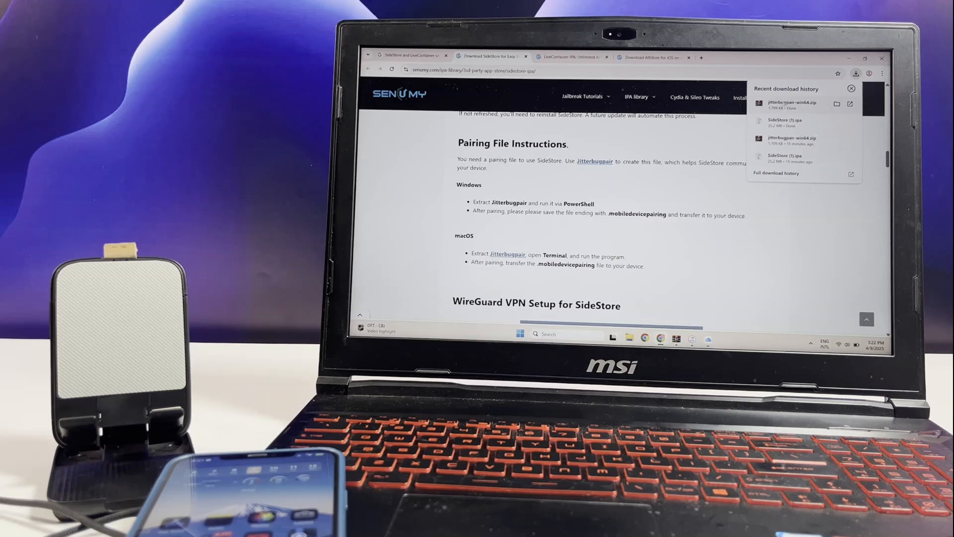
pyautogui.scroll(-3)
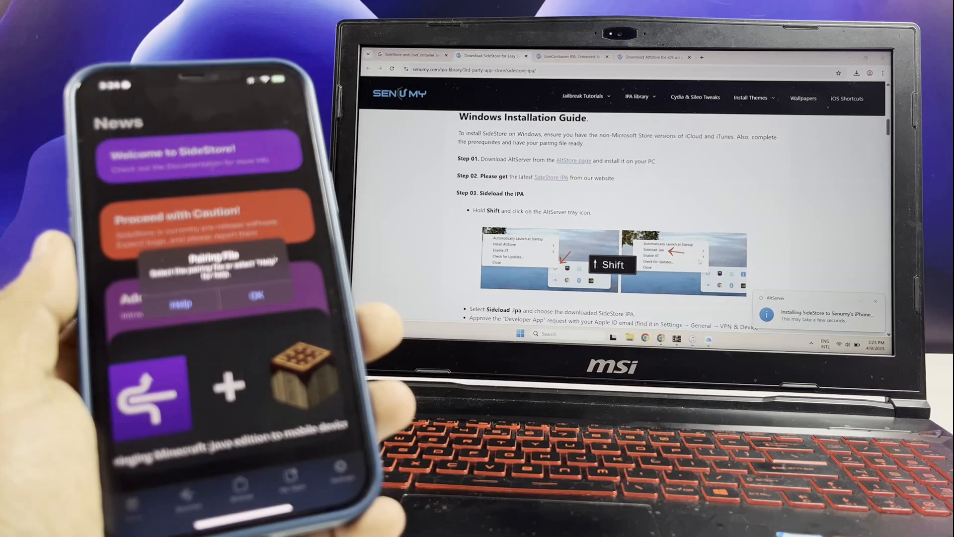
# - Scroll while generating the .mobiledevicepairing file for the connected iPhone with Jitterbugpair
pyautogui.scroll(-3)
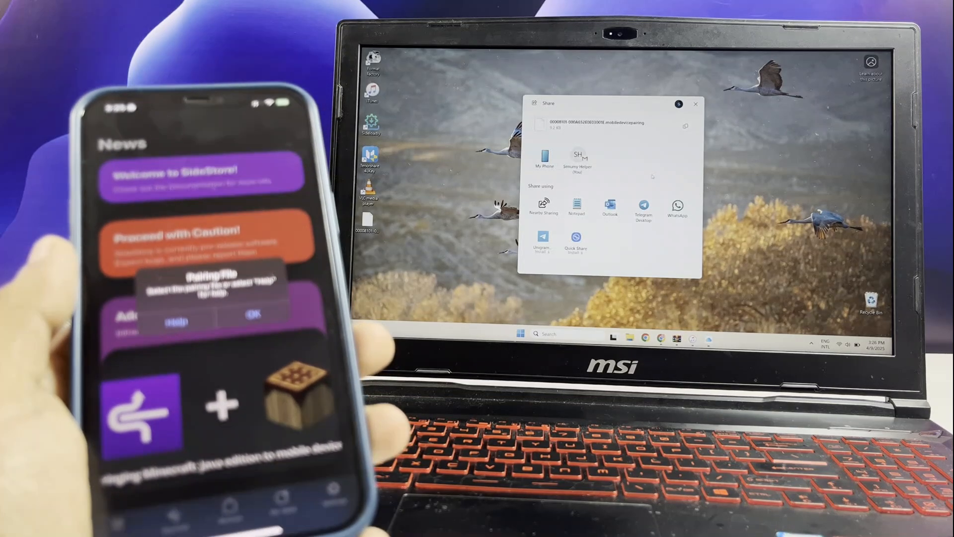
# - Choose the Windows Share target that sends the .mobiledevicepairing file to the iPhone
pyautogui.click(696, 104)
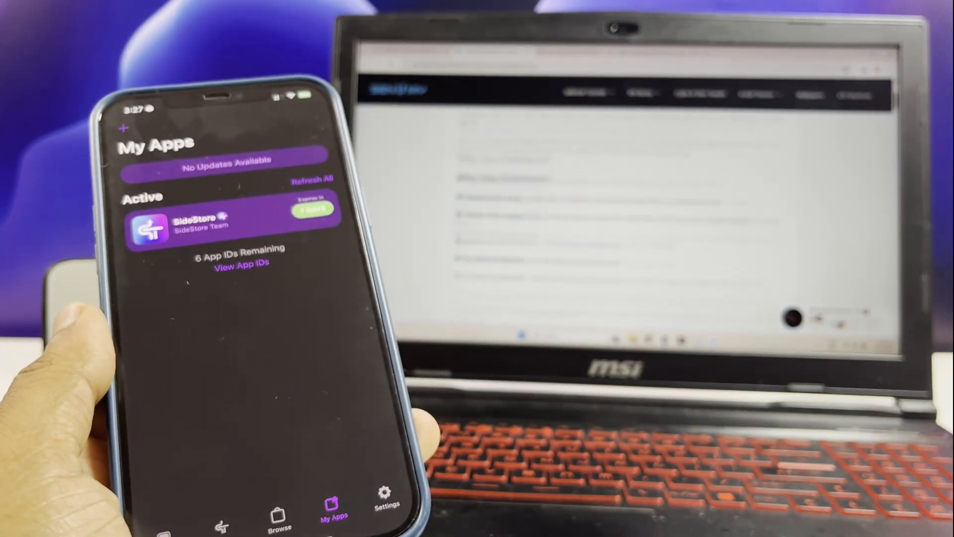
# - Scroll up to confirm SideStore is active with 7 days left and 6 App IDs remaining
pyautogui.scroll(3)
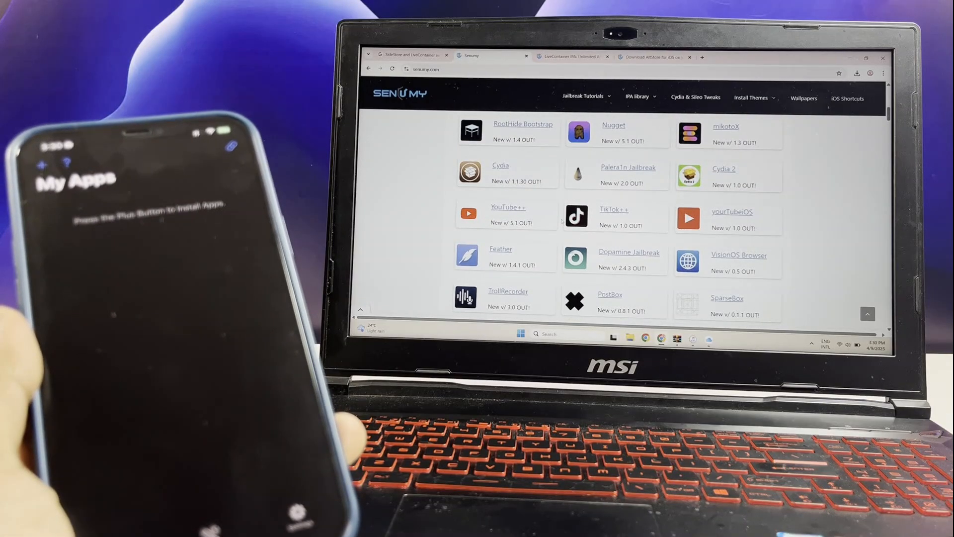
# - Browse Senumy's recently updated IPA collection and the iPhone's IPA Files folder with Gopeed and iTorrent
pyautogui.scroll(-3)
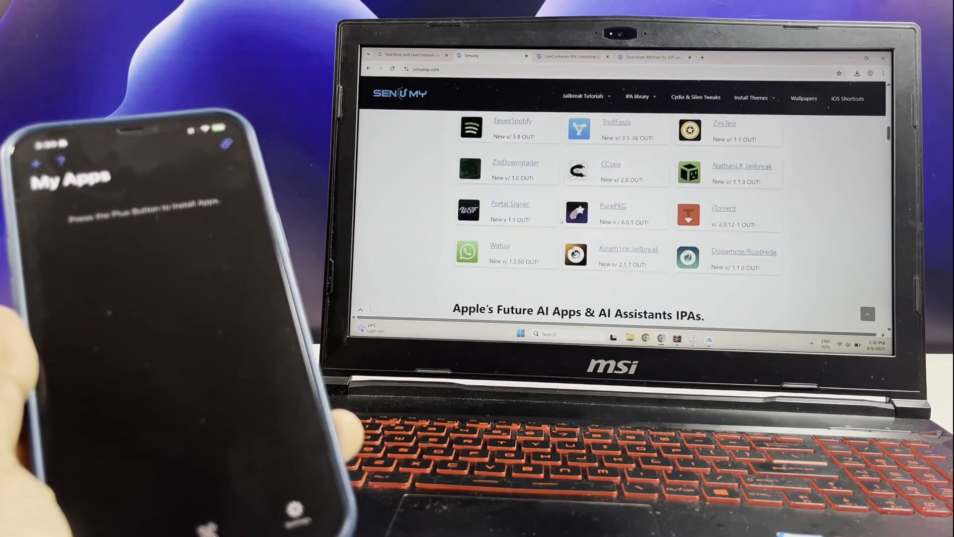
pyautogui.scroll(-3)
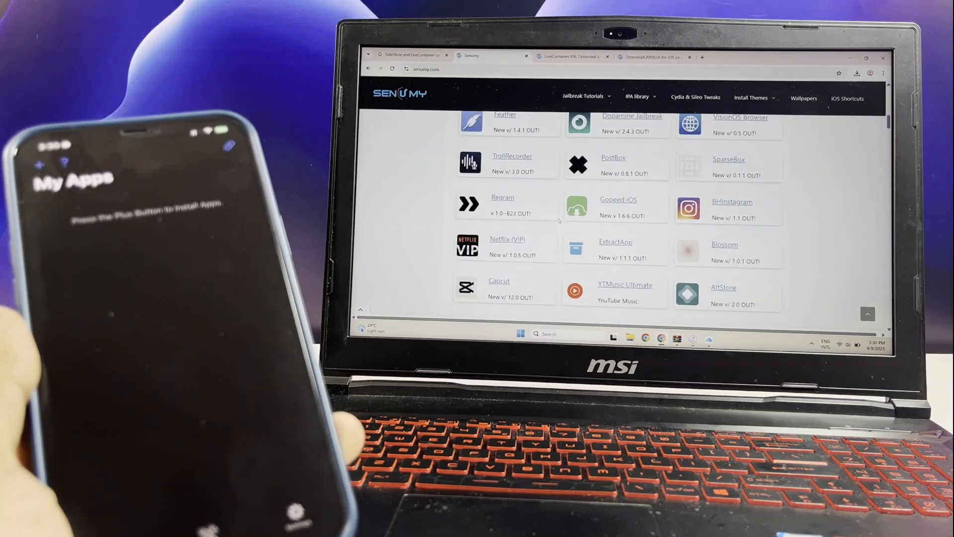
pyautogui.scroll(3)
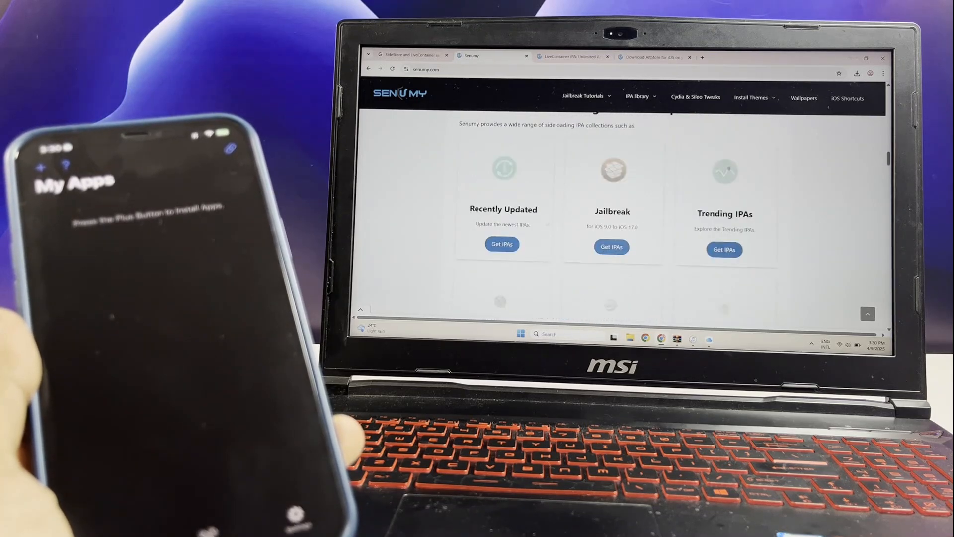
pyautogui.click(502, 244)
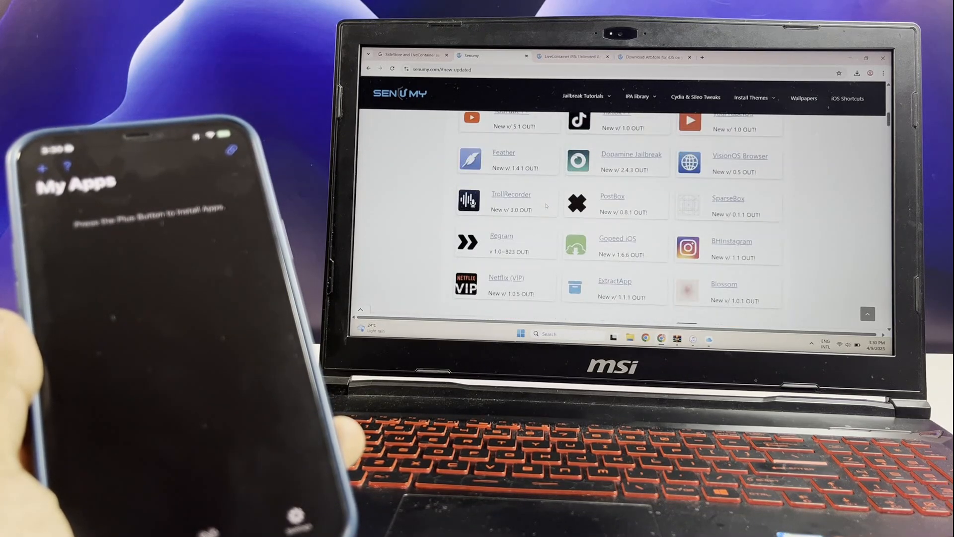
pyautogui.scroll(3)
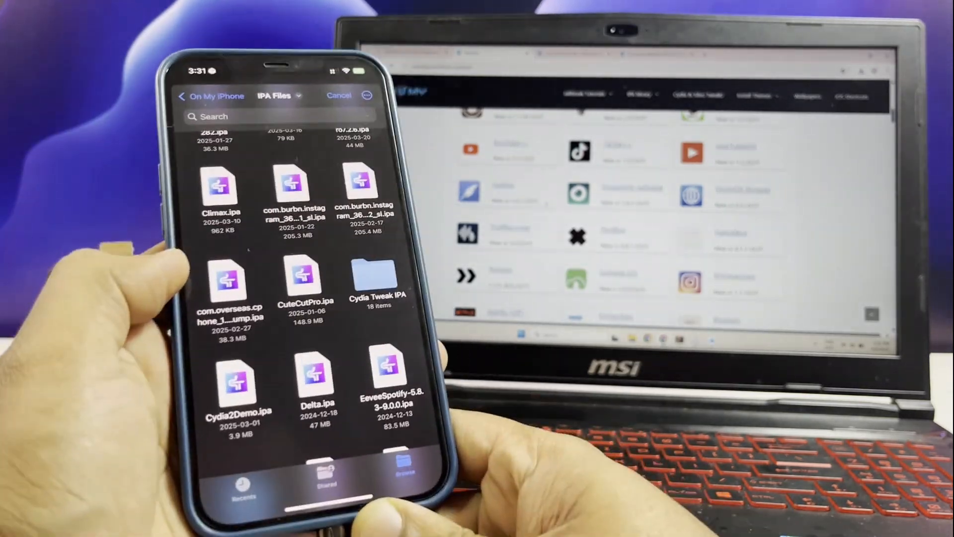
pyautogui.scroll(-3)
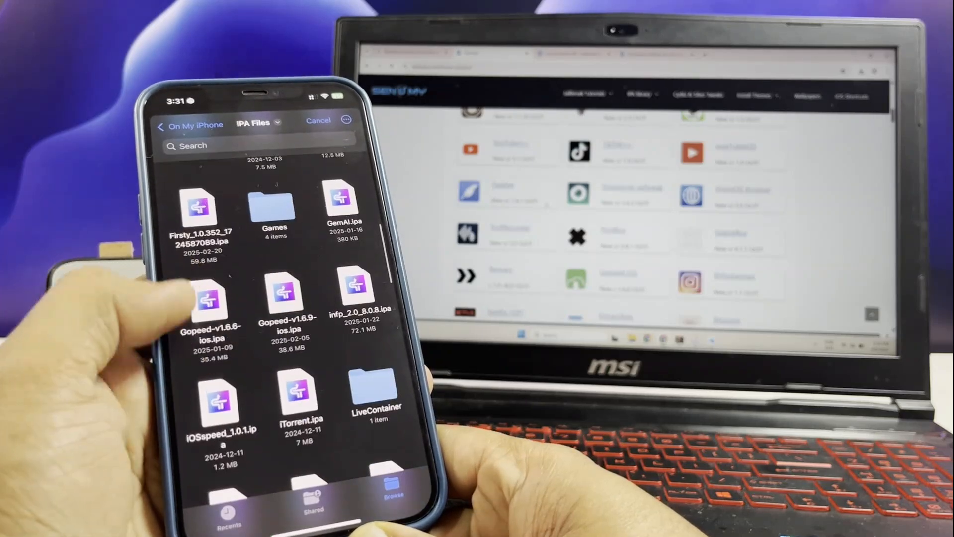